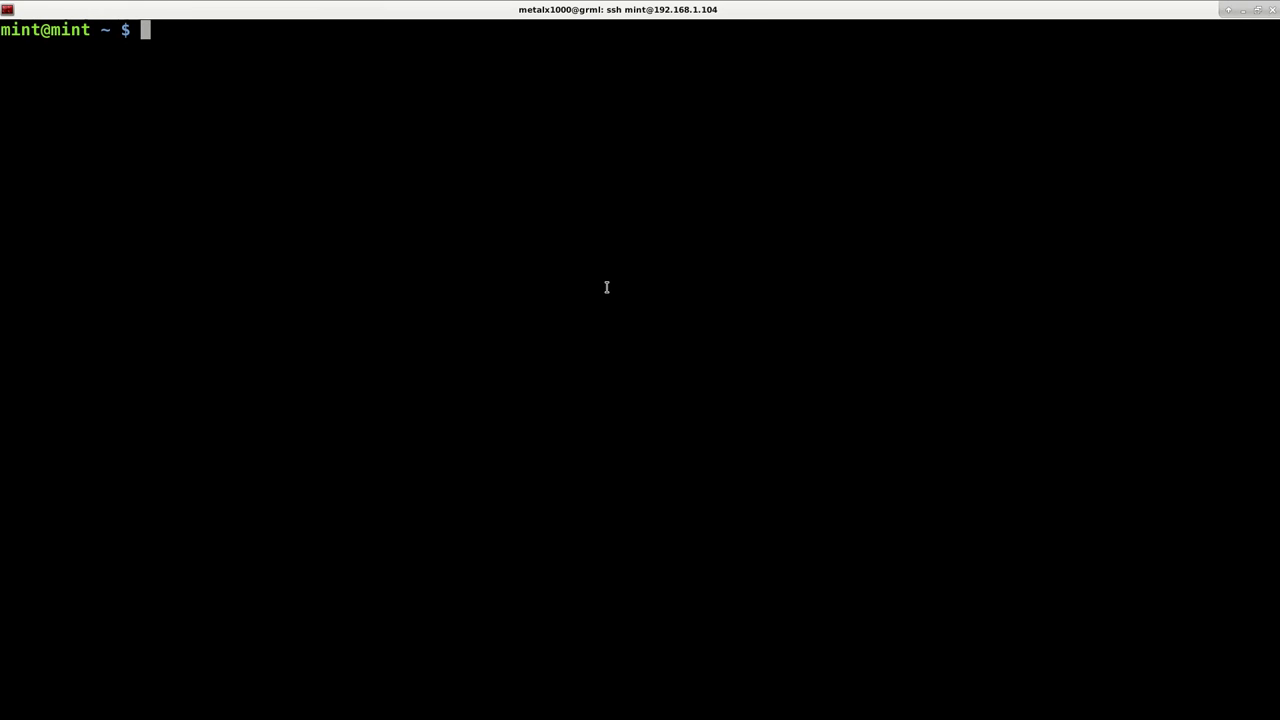
# Step: Attempt sudo mount /dev/sda5 /mnt, which is refused as an unclean hibernated NTFS volume
pyautogui.write('su')
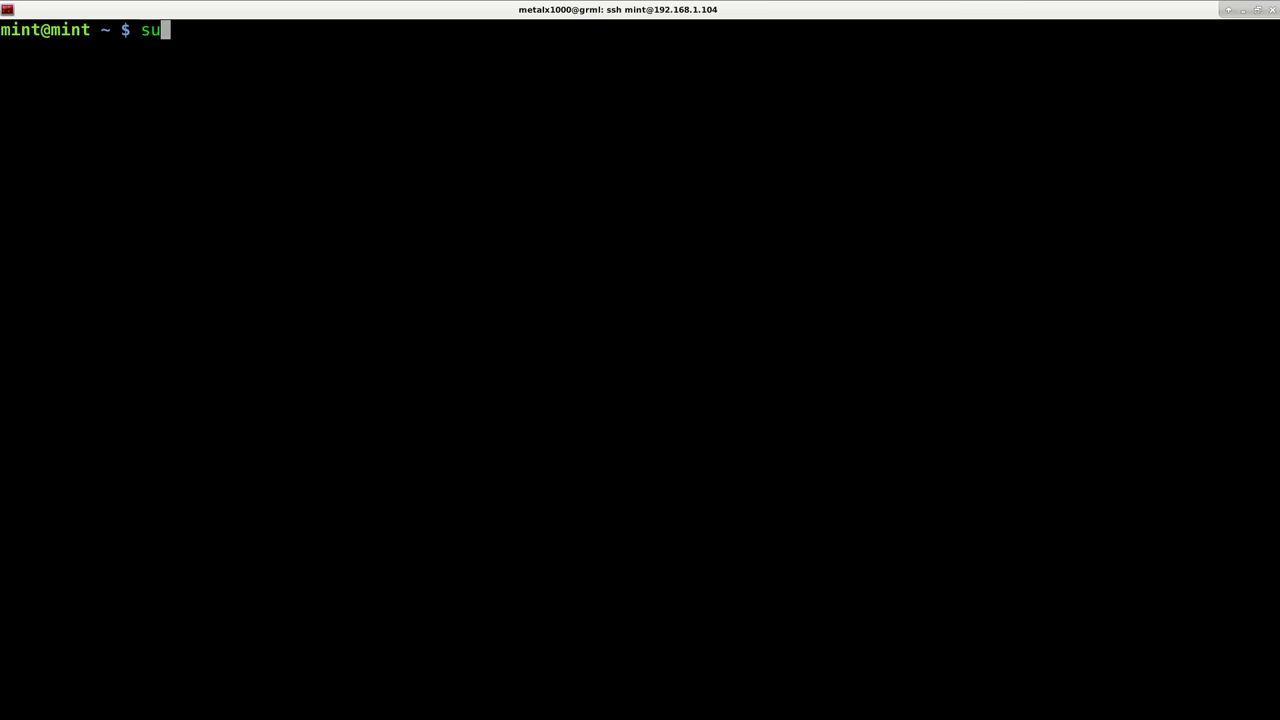
pyautogui.write('do mount /')
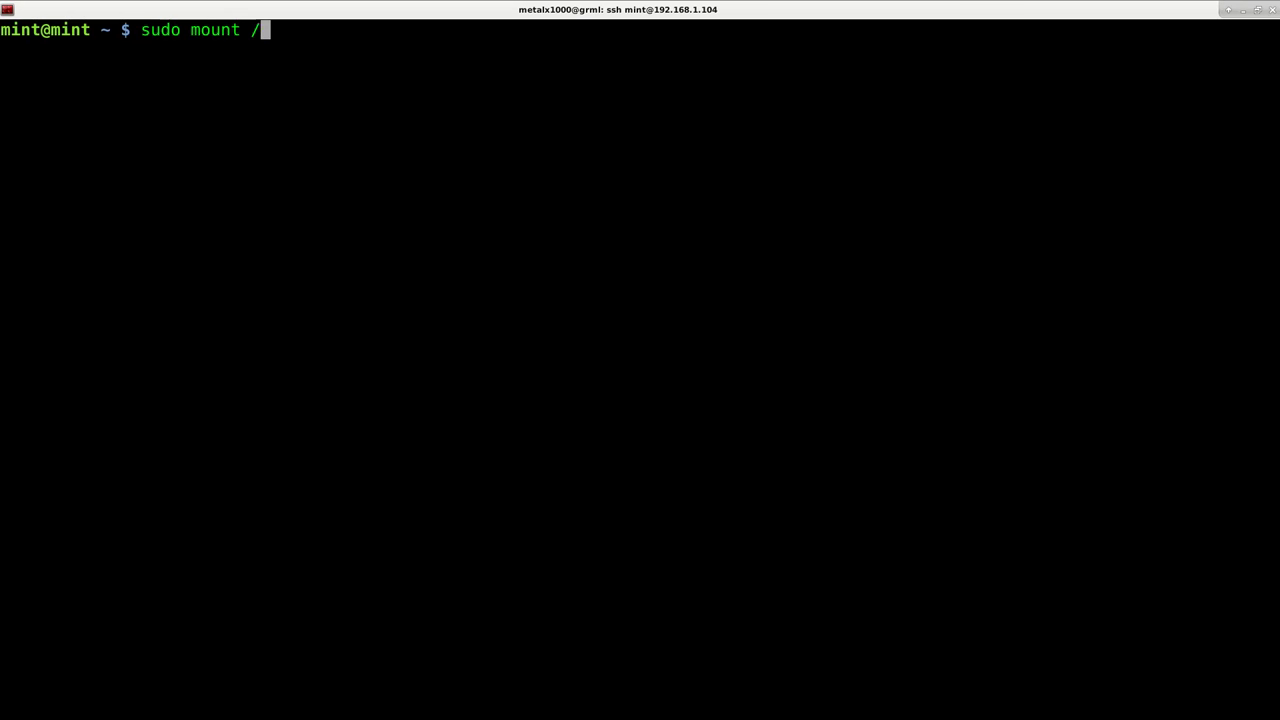
pyautogui.write('dev/sda5')
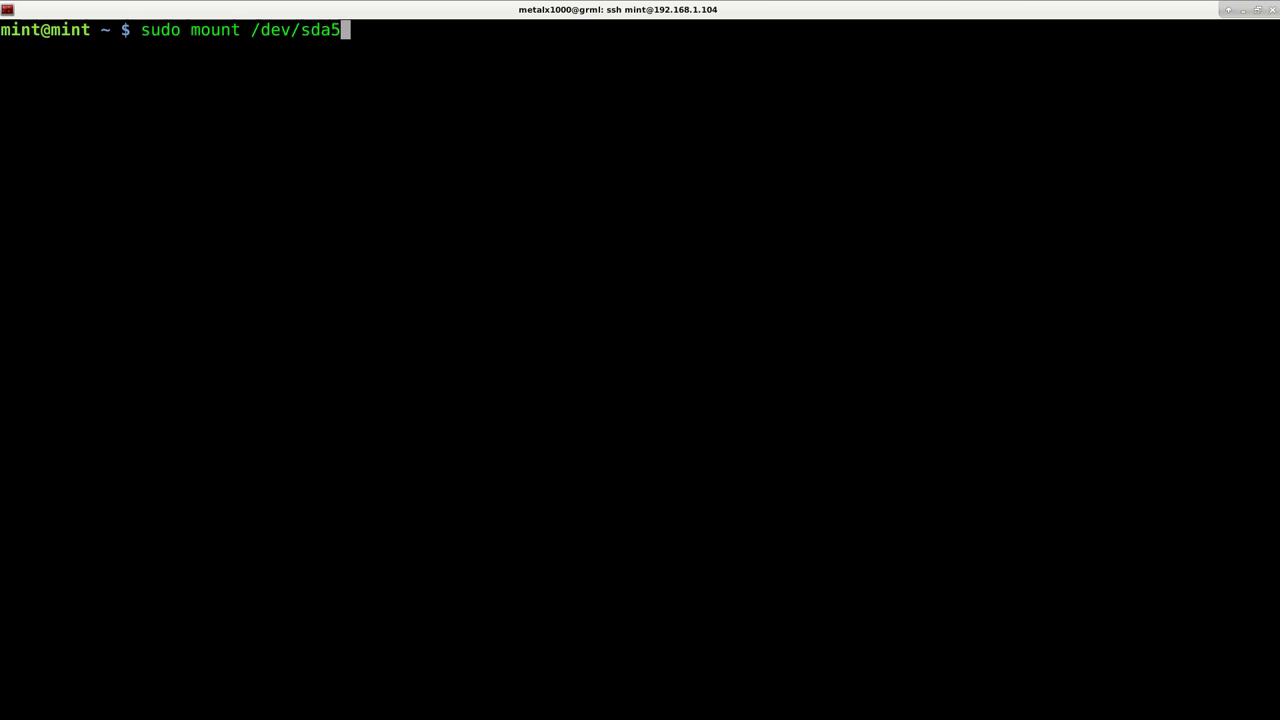
pyautogui.write('/mnt')
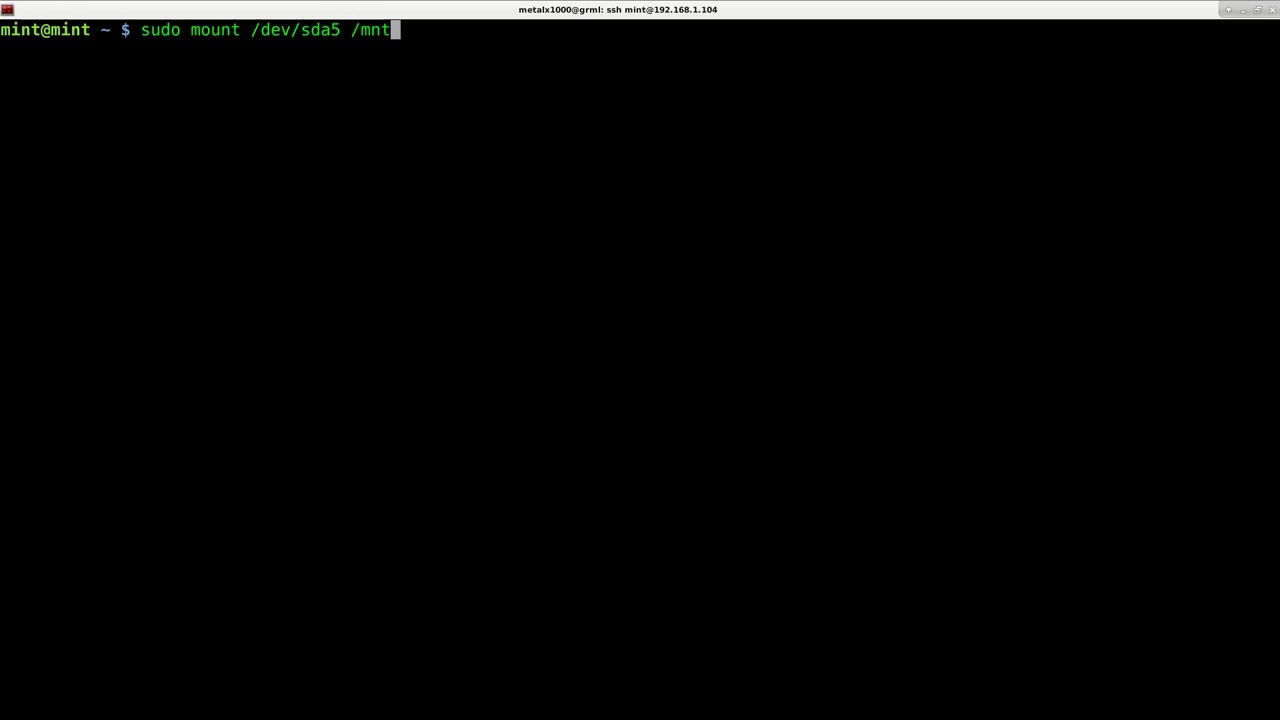
pyautogui.press('Return')
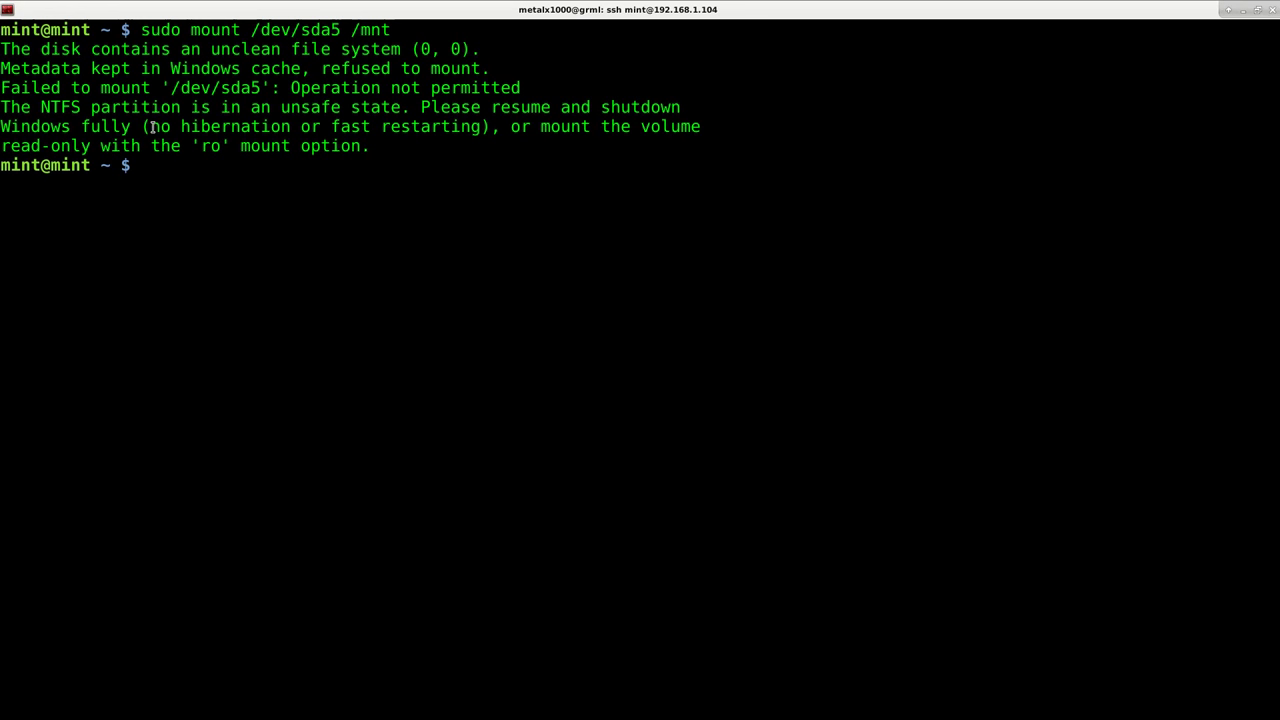
# Step: Mount /dev/sda5 read-only on /mnt with -o ro and list its Windows files
pyautogui.doubleClick(218, 126)
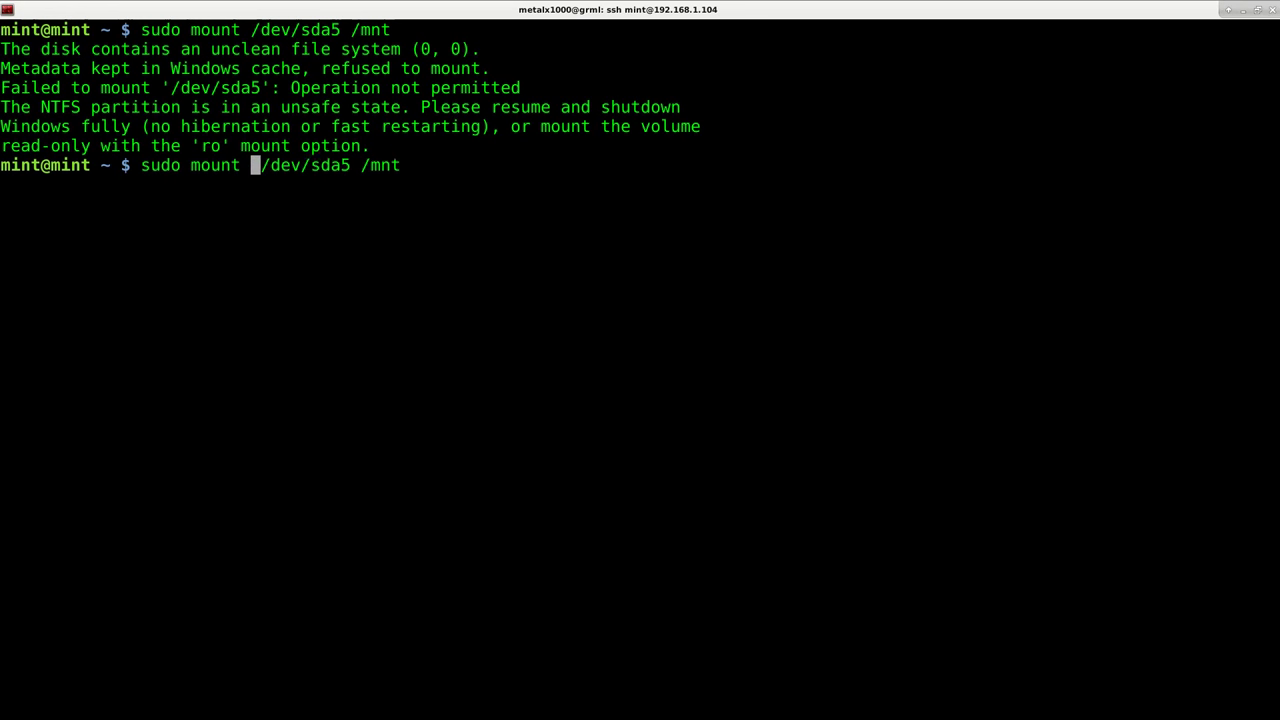
pyautogui.write('-o ro')
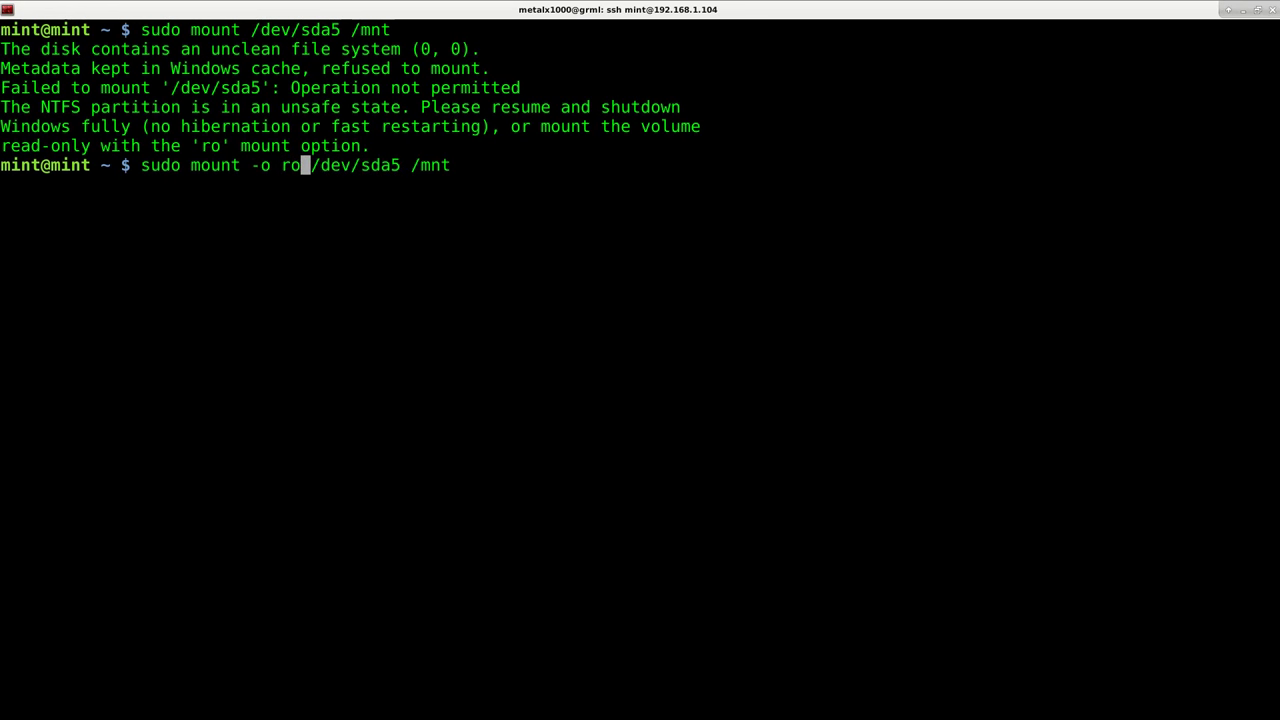
pyautogui.press('Return')
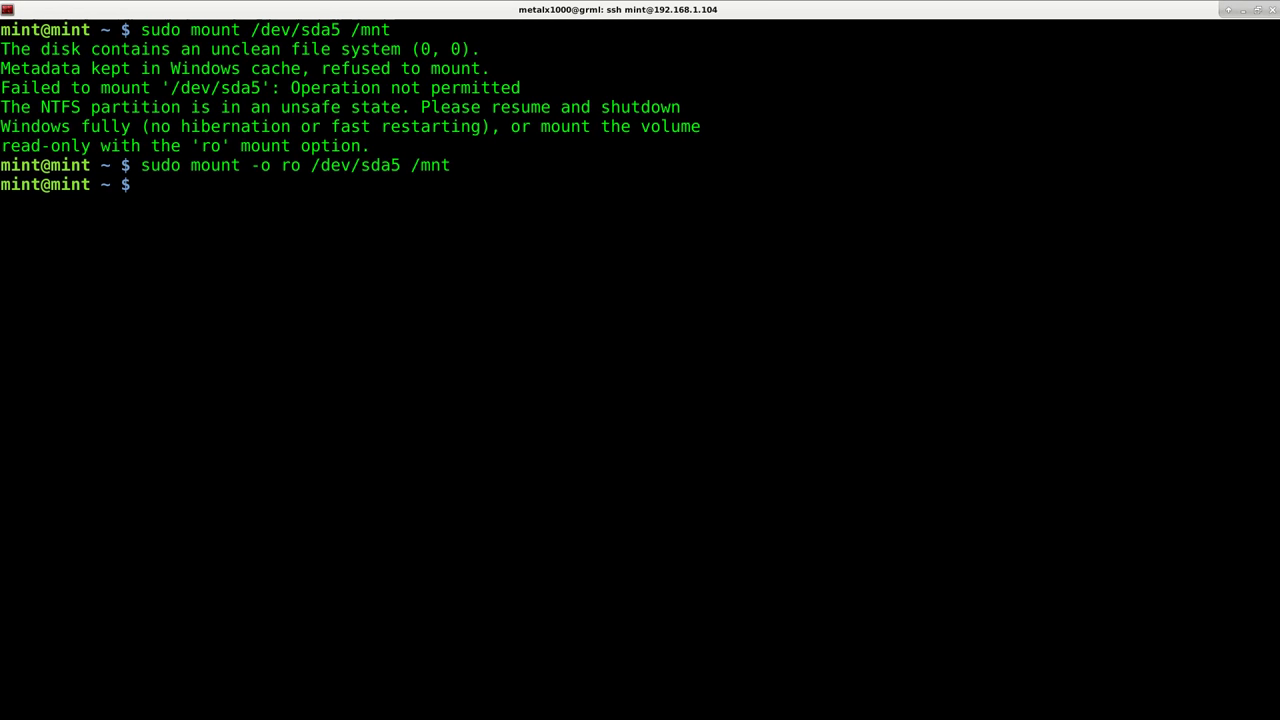
pyautogui.write('ls /mnt')
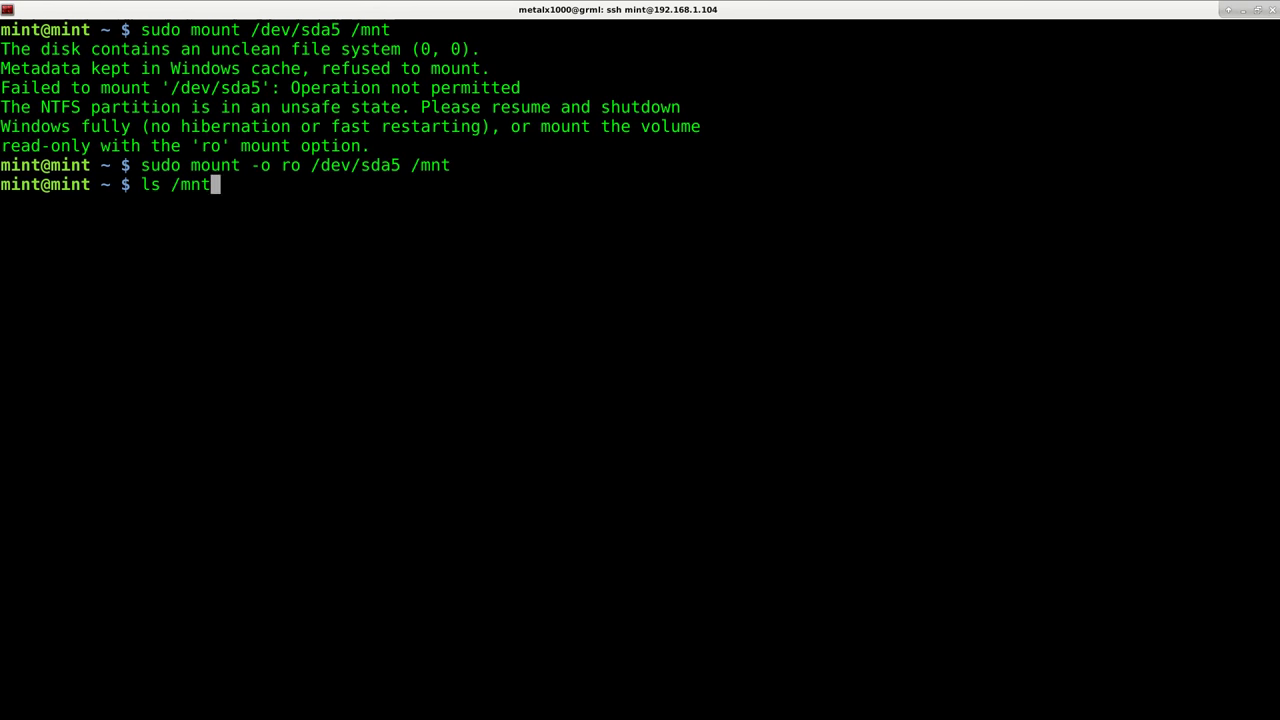
pyautogui.press('Return')
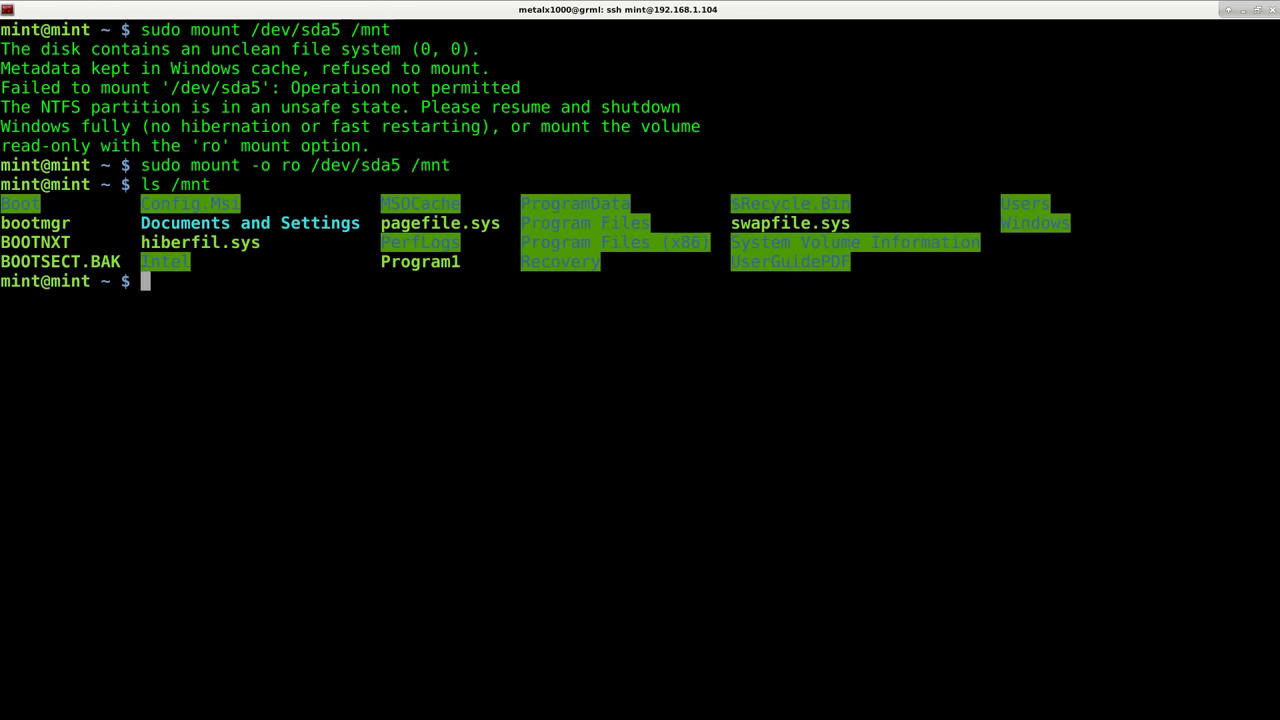
pyautogui.moveTo(760, 374)
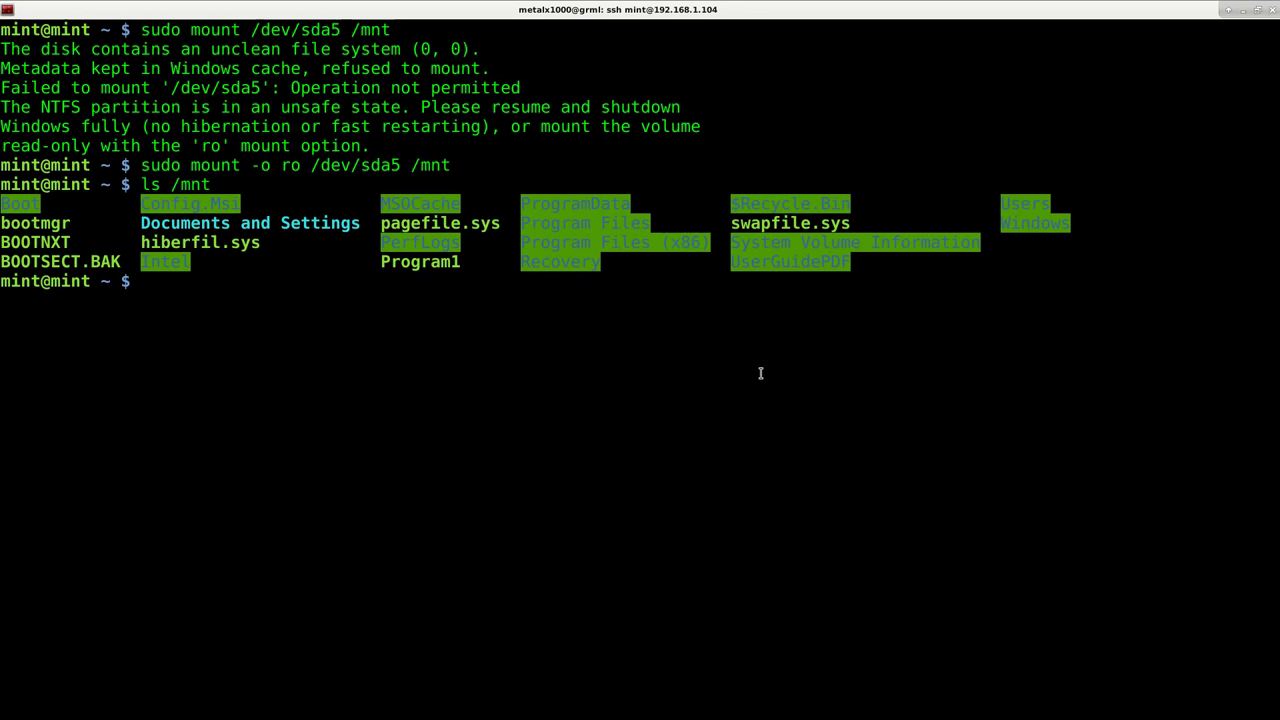
# Step: Unmount the read-only partition from /mnt with sudo umount
pyautogui.write('sud')
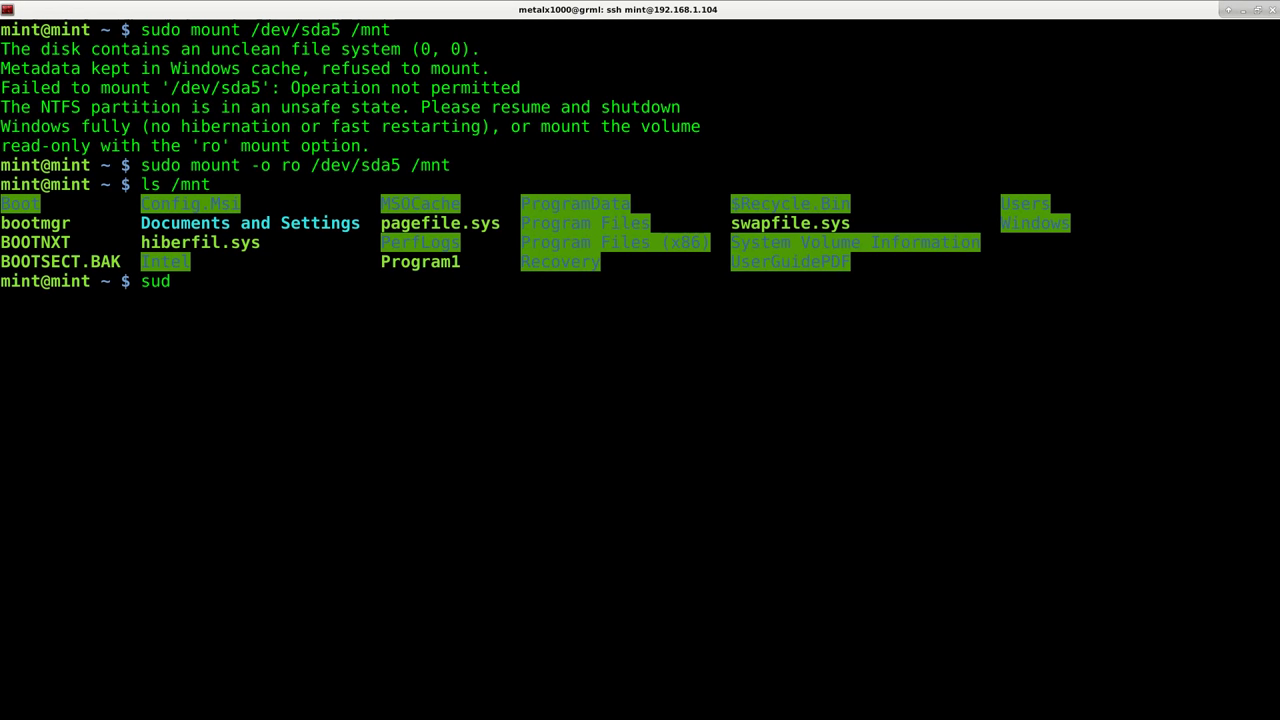
pyautogui.press('Return')
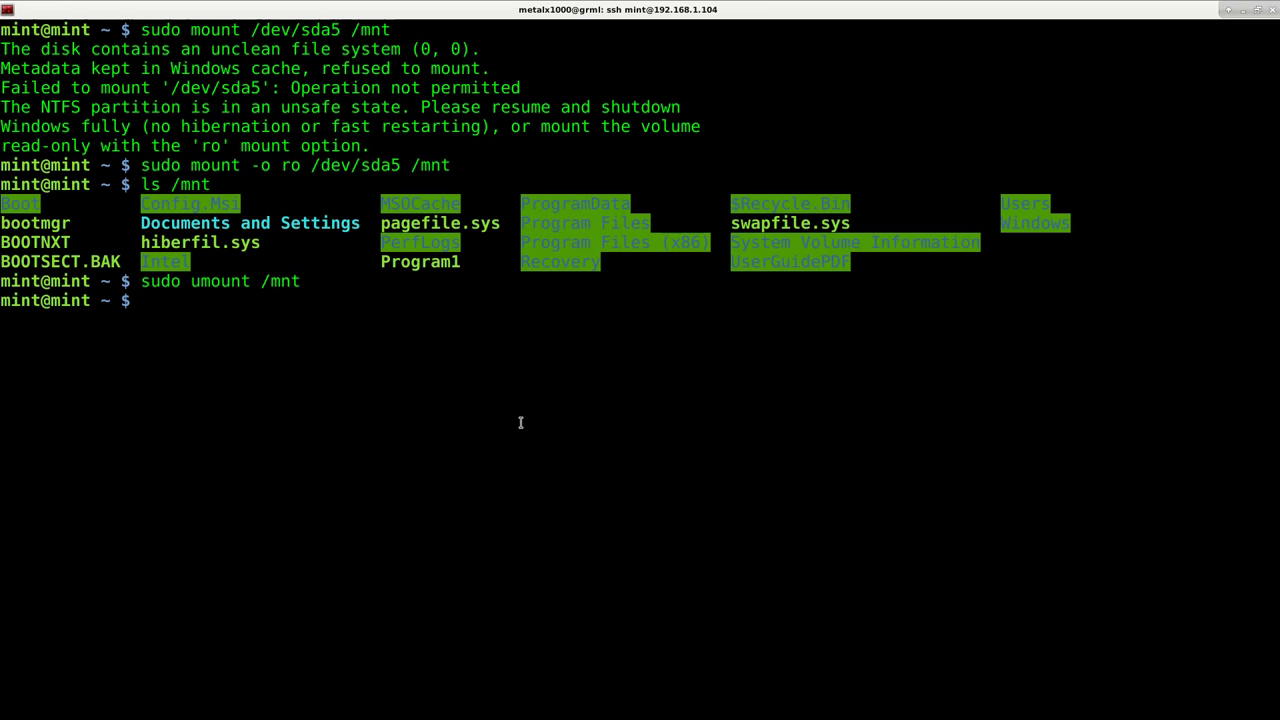
pyautogui.write('ntfsfix /')
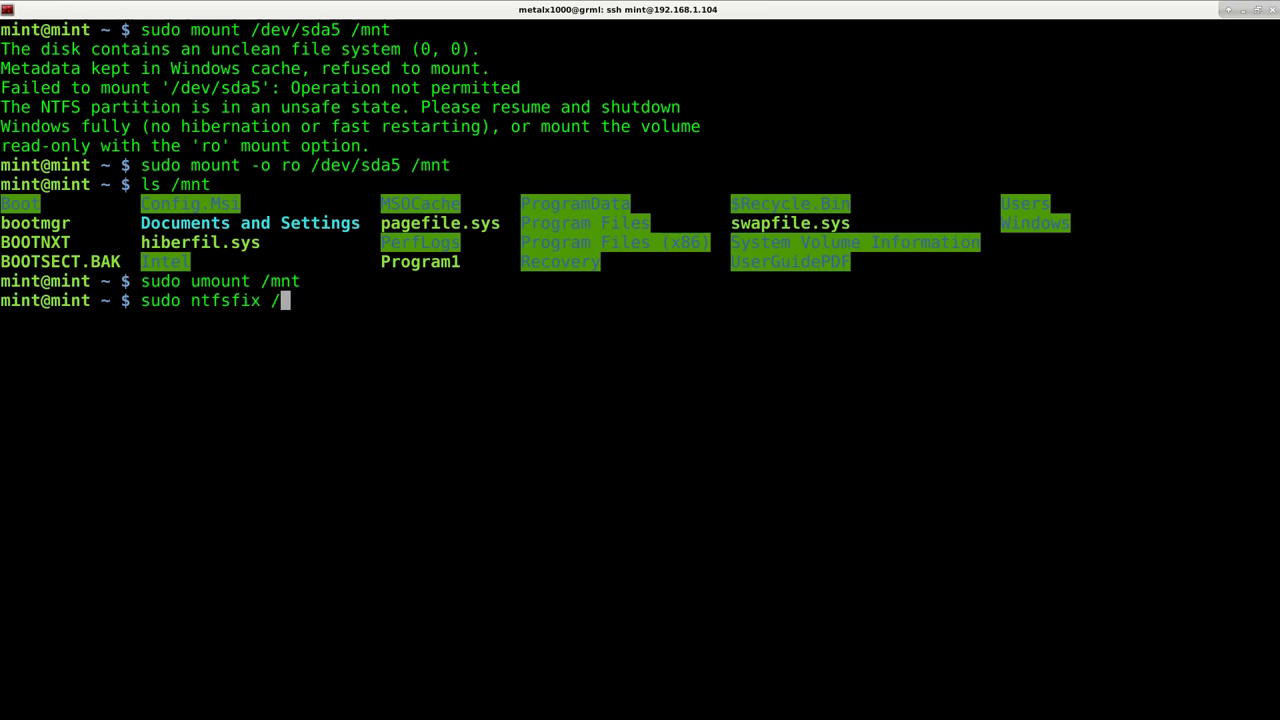
# Step: Repair the NTFS partition with sudo ntfsfix /dev/sda5, processed successfully
pyautogui.write('dev/sda5')
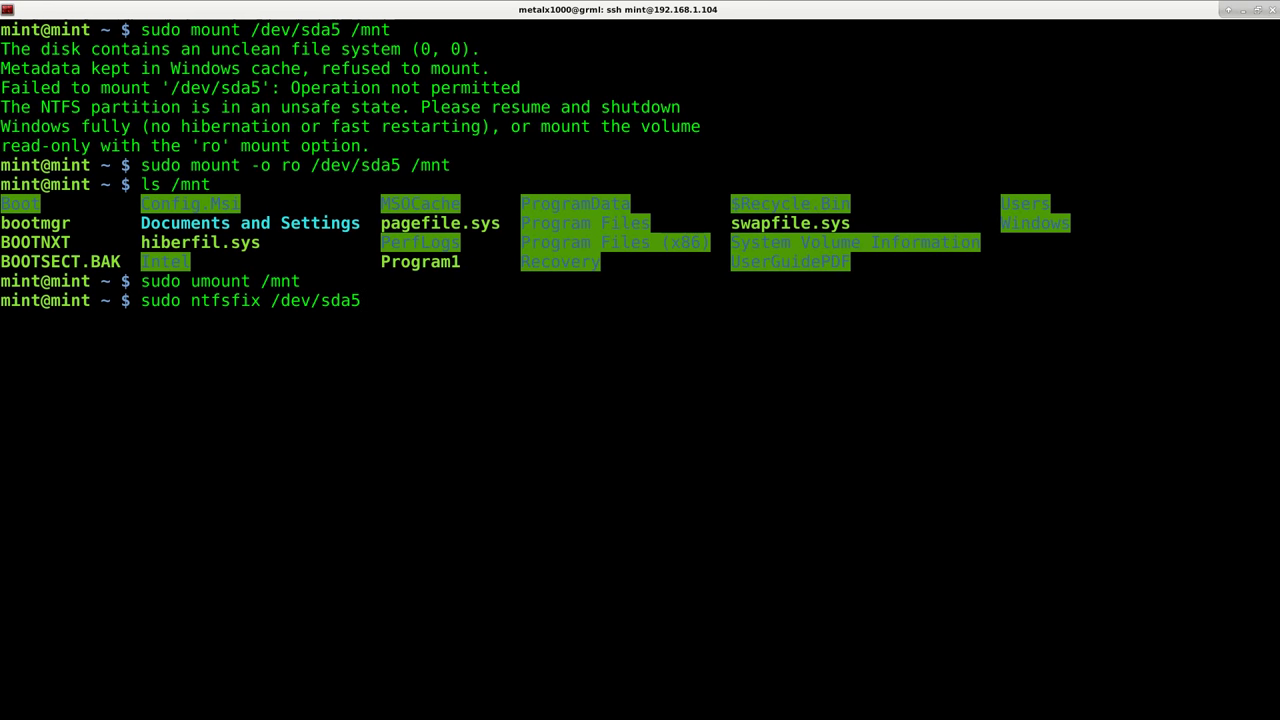
pyautogui.press('Return')
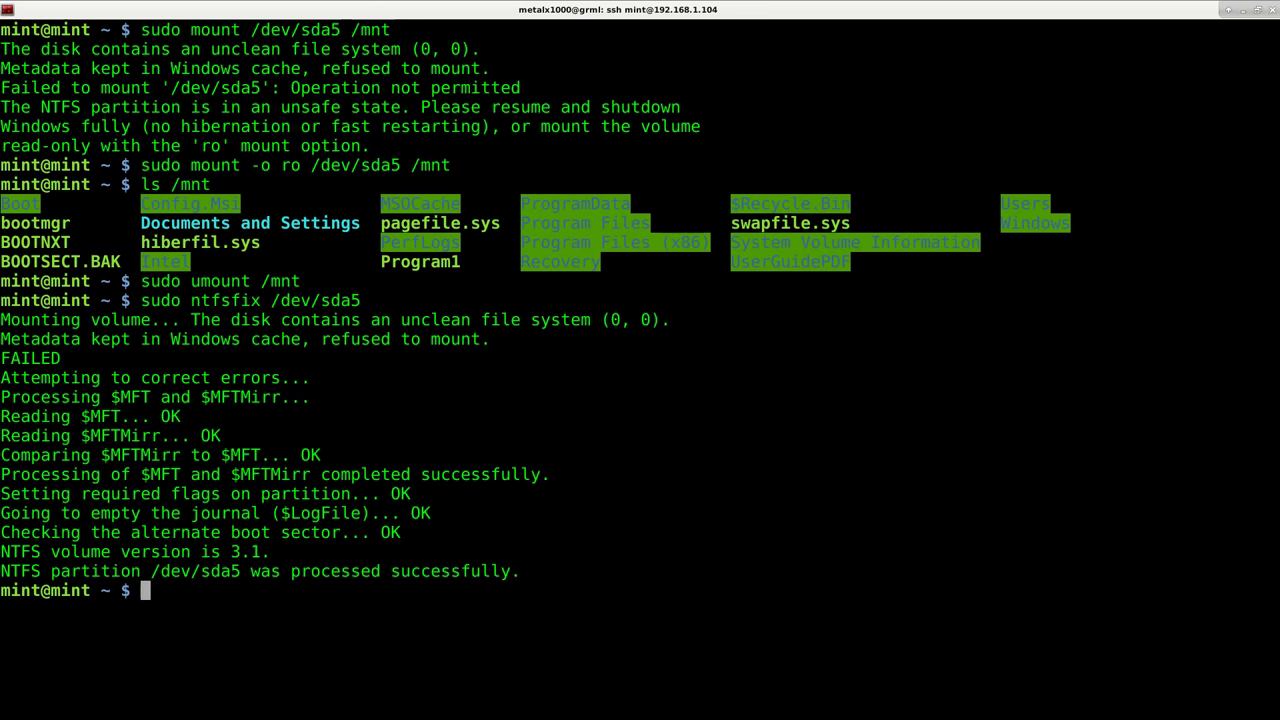
pyautogui.write('su')
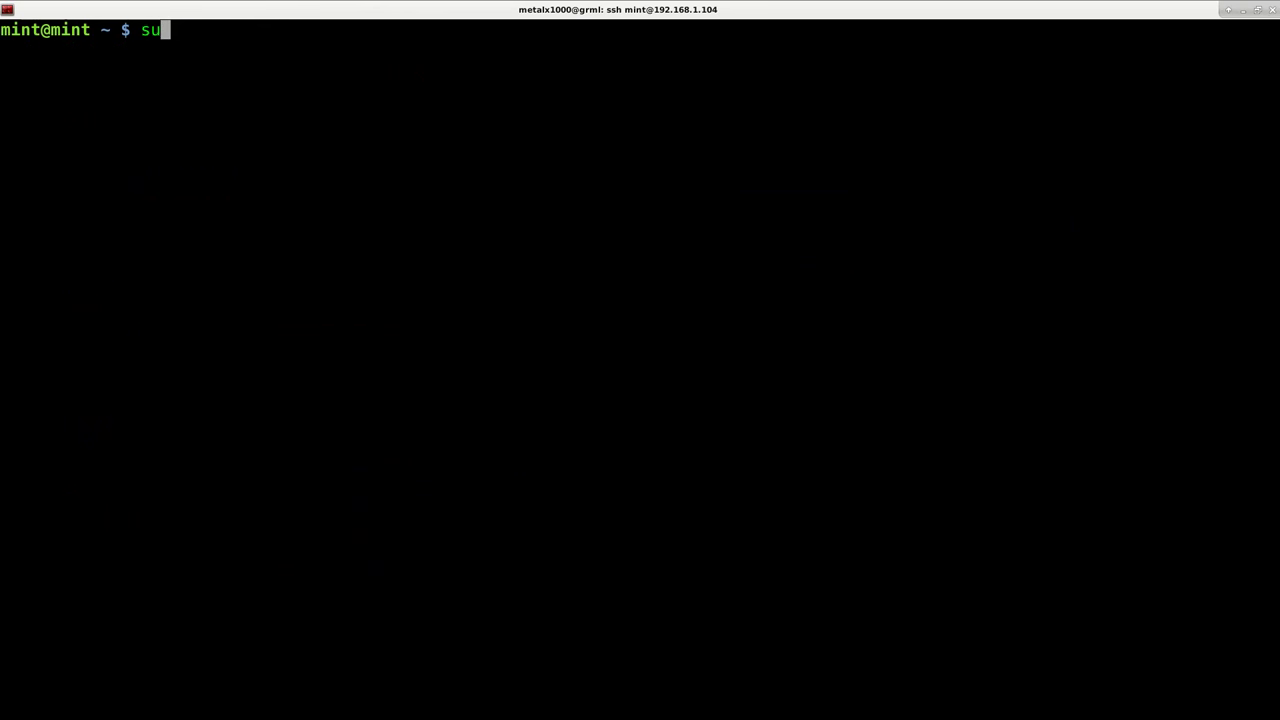
# Step: Mount /dev/sda5 on /mnt read-write and confirm the rw flag in the mount listing
pyautogui.write('do m')
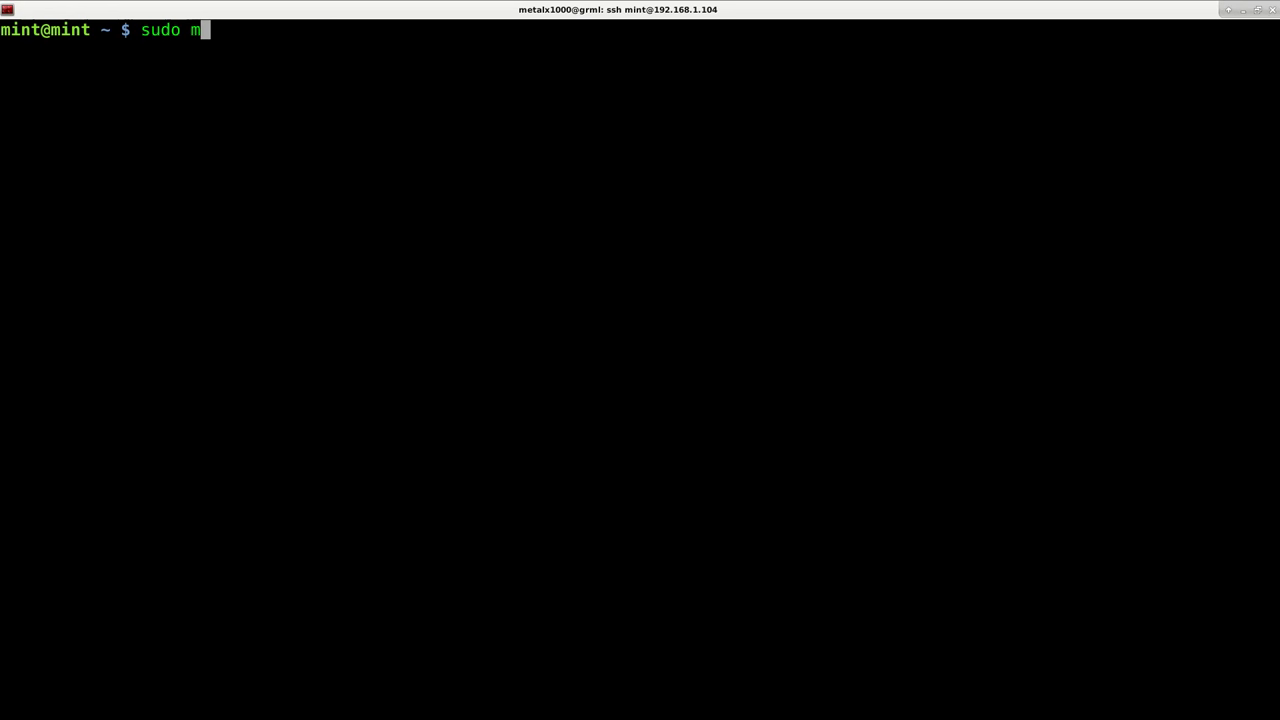
pyautogui.write('ount /dev/sda')
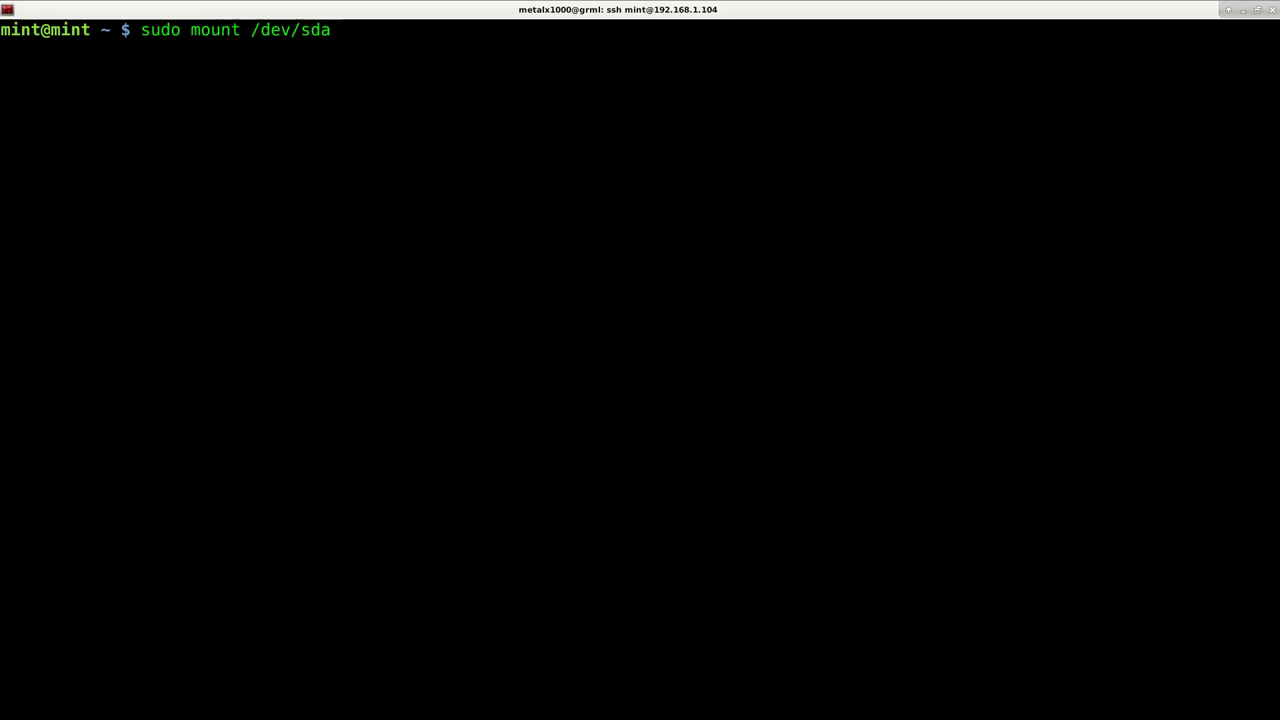
pyautogui.write('5 /mnt')
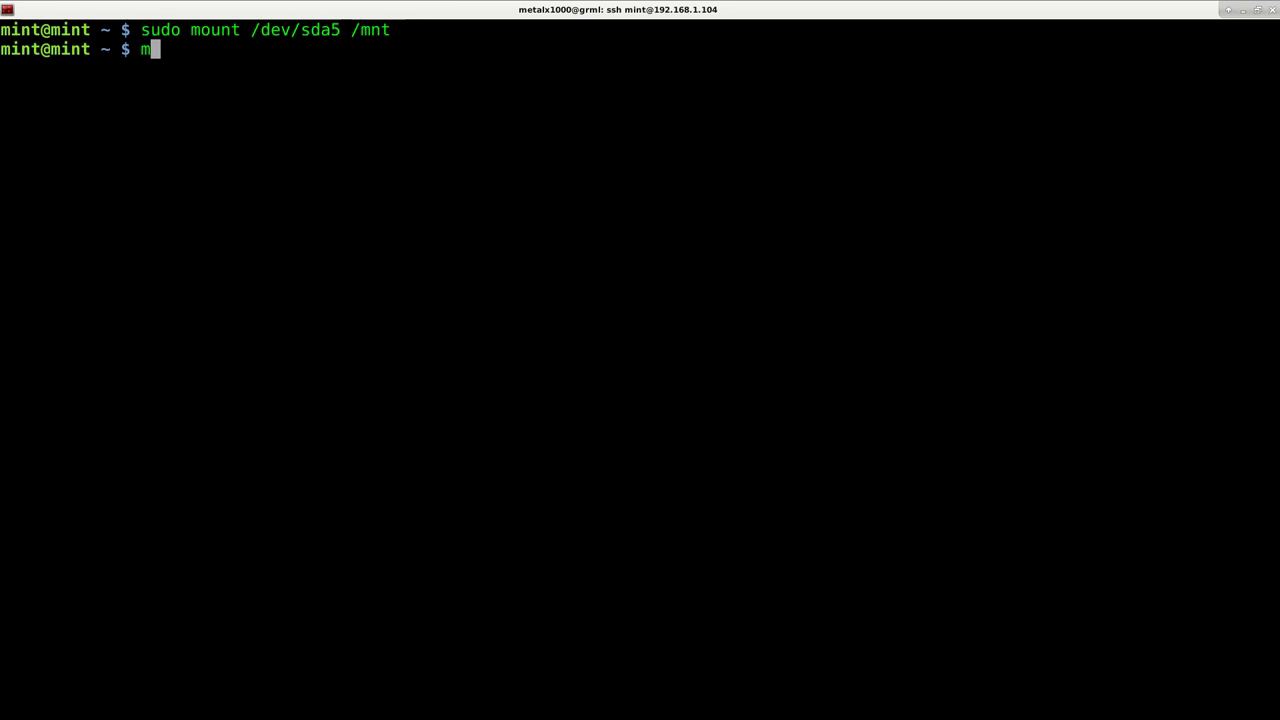
pyautogui.moveTo(514, 422)
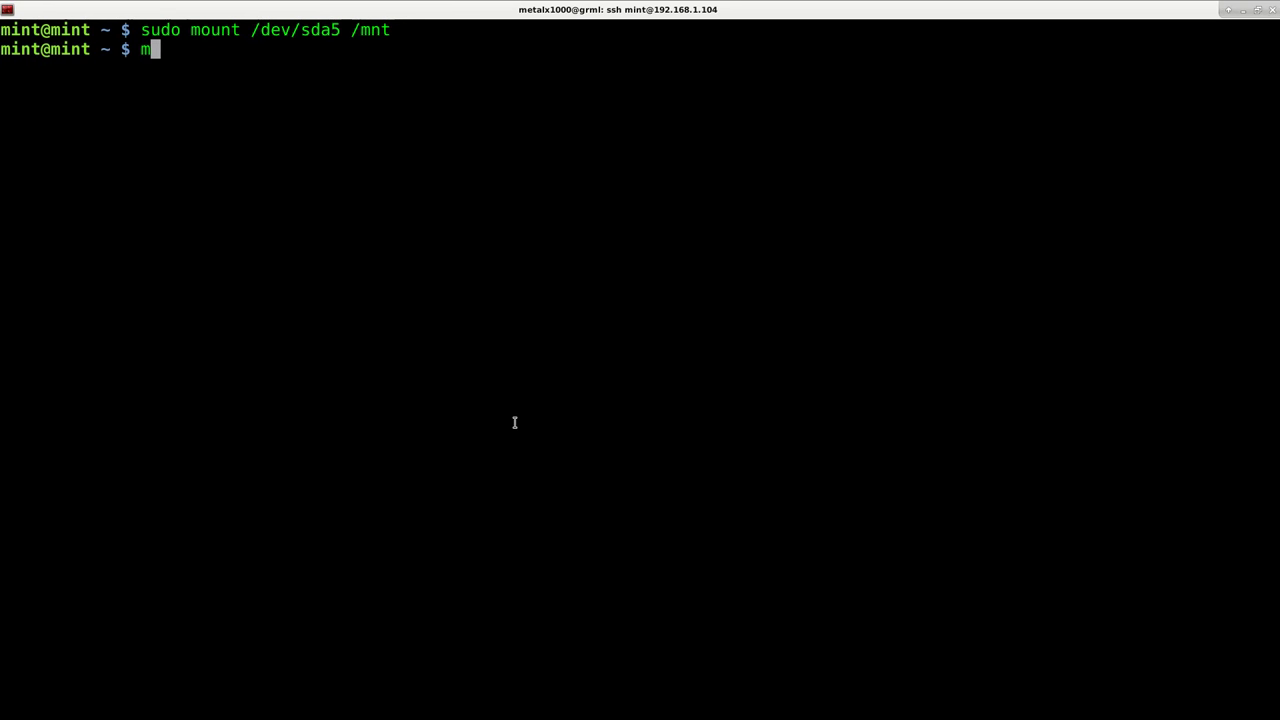
pyautogui.press('Return')
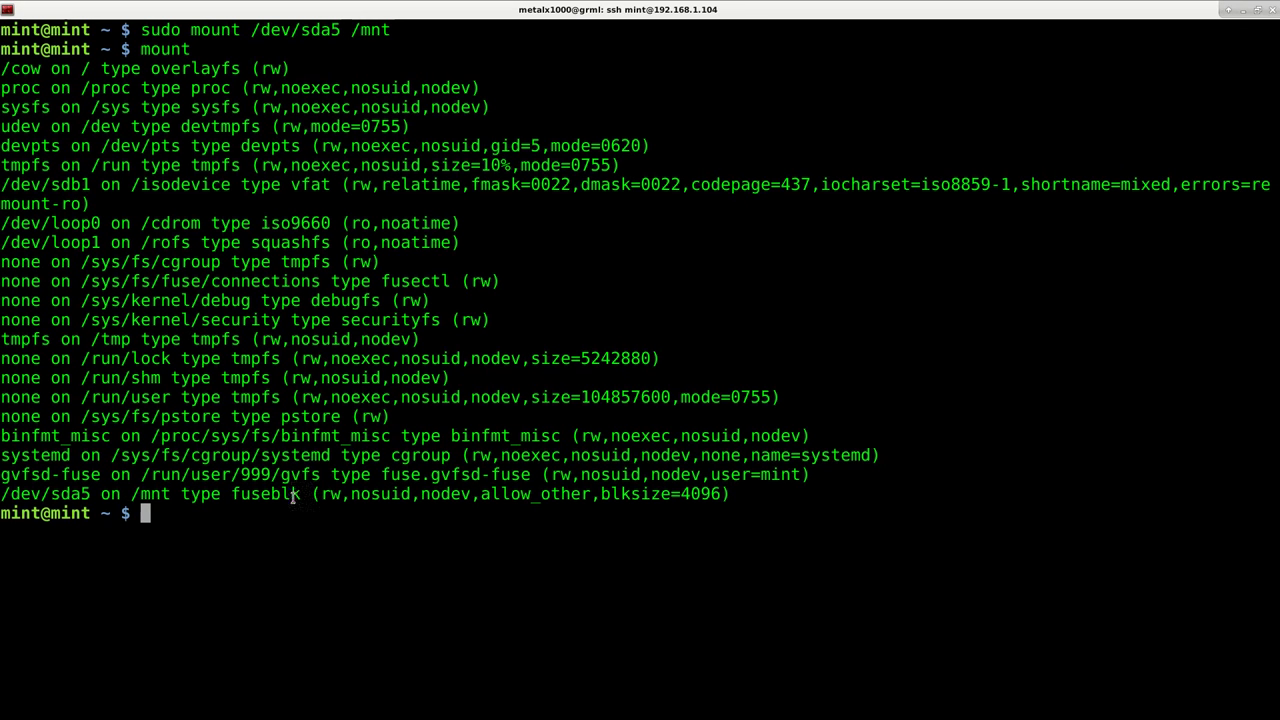
pyautogui.doubleClick(330, 494)
pyautogui.write('cd /mn')
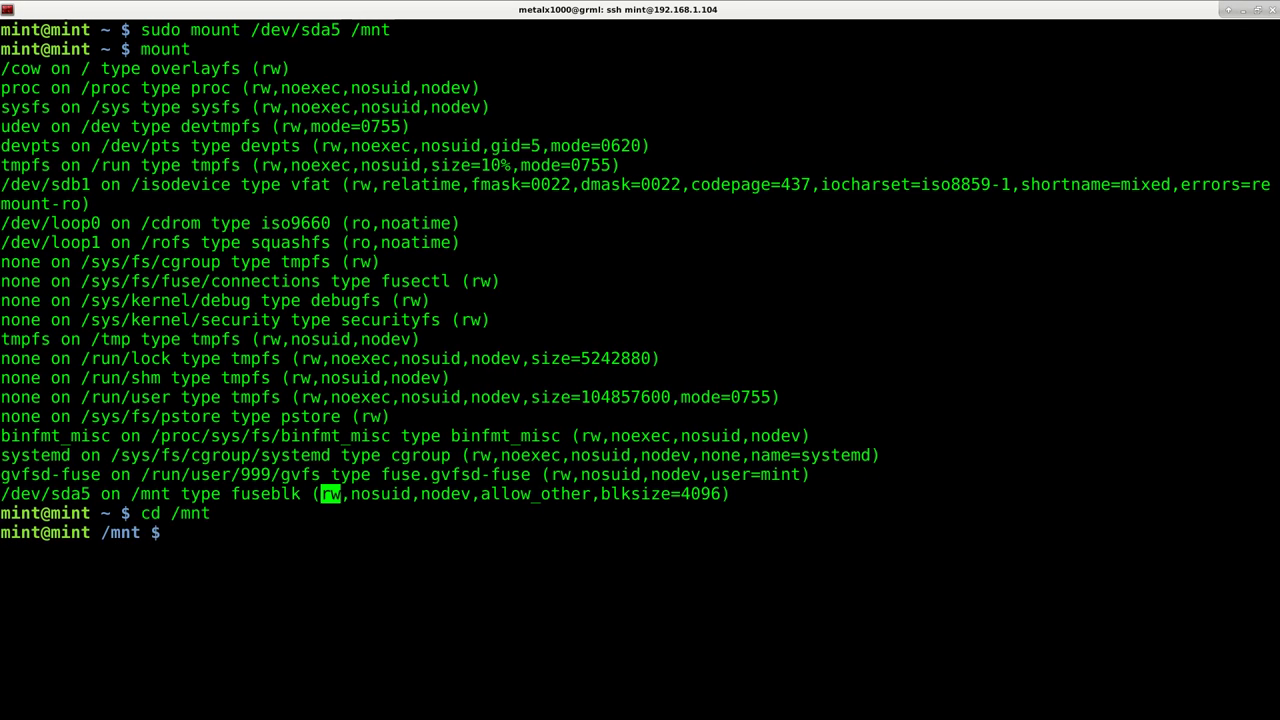
# Step: Create an empty test file tmp.file on the mounted partition with touch
pyautogui.write('touch')
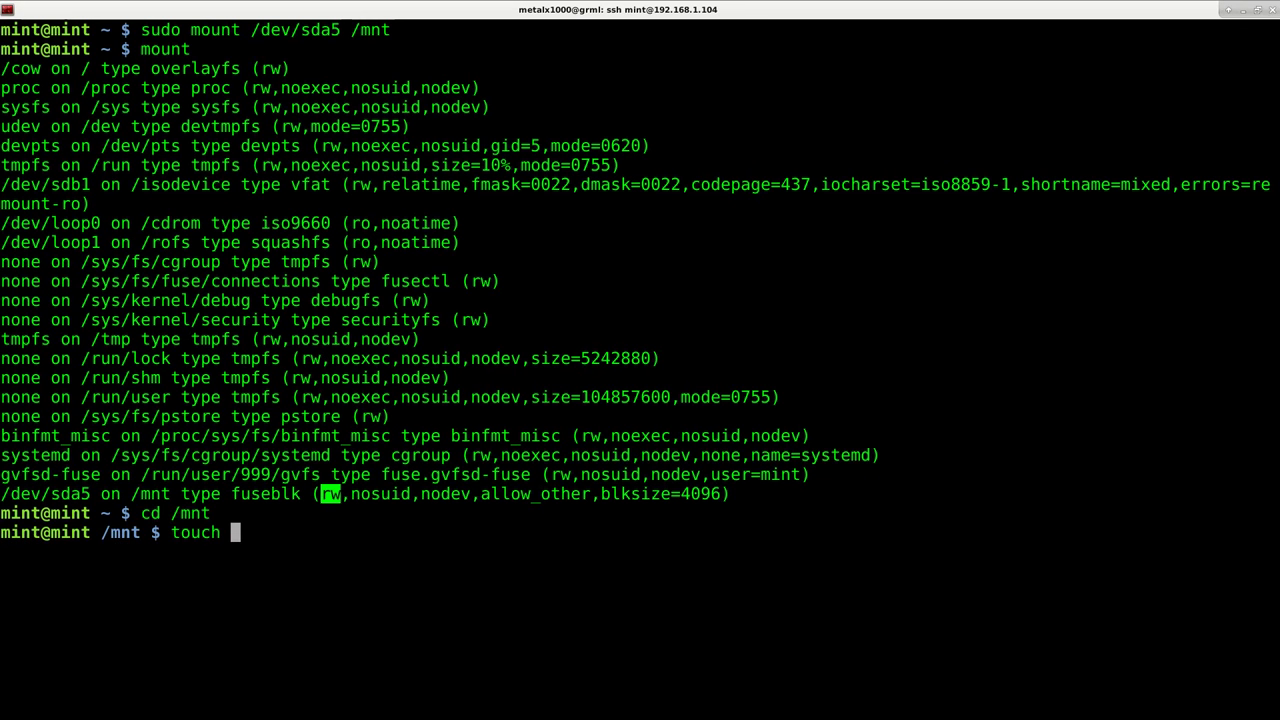
pyautogui.write('tmp')
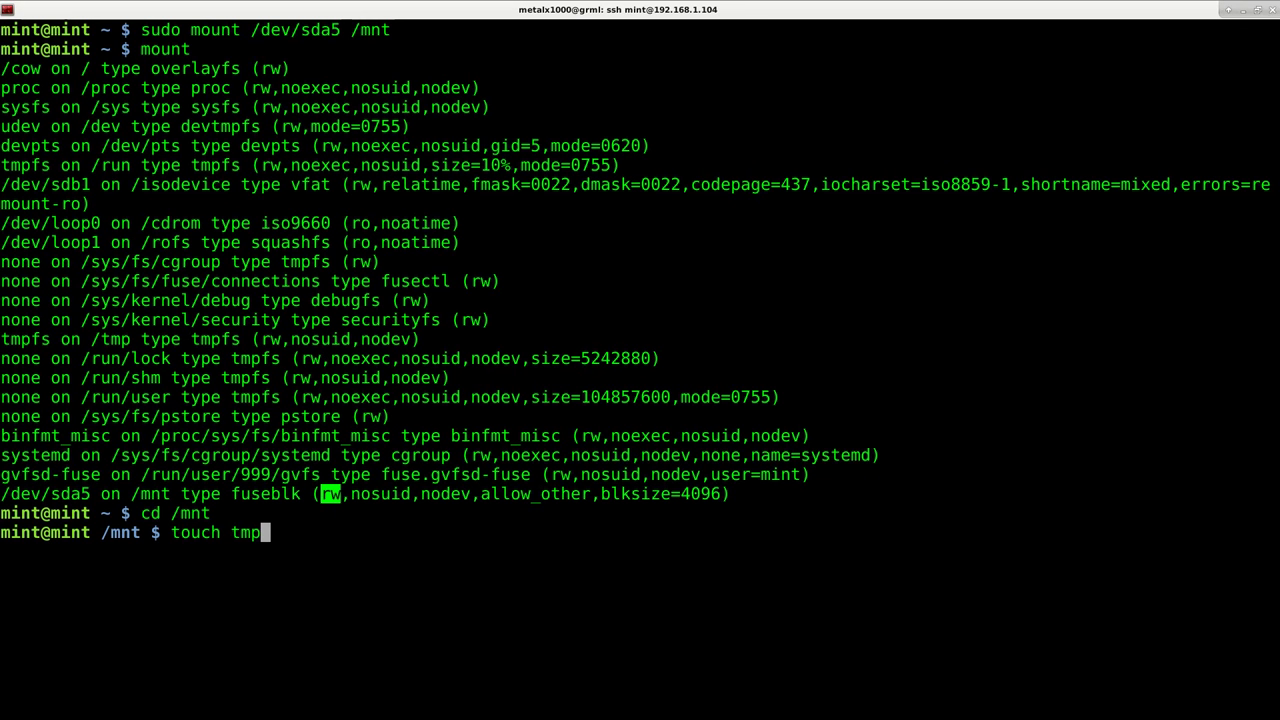
pyautogui.press('Return')
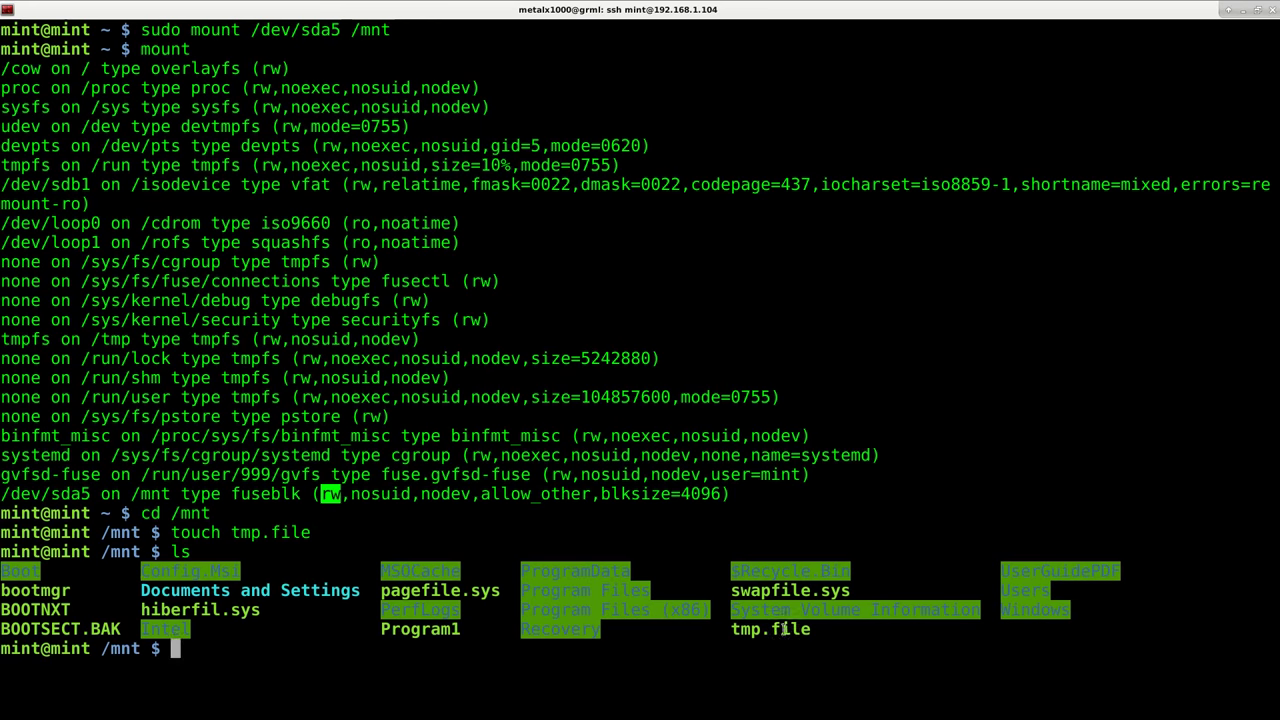
pyautogui.moveTo(882, 390)
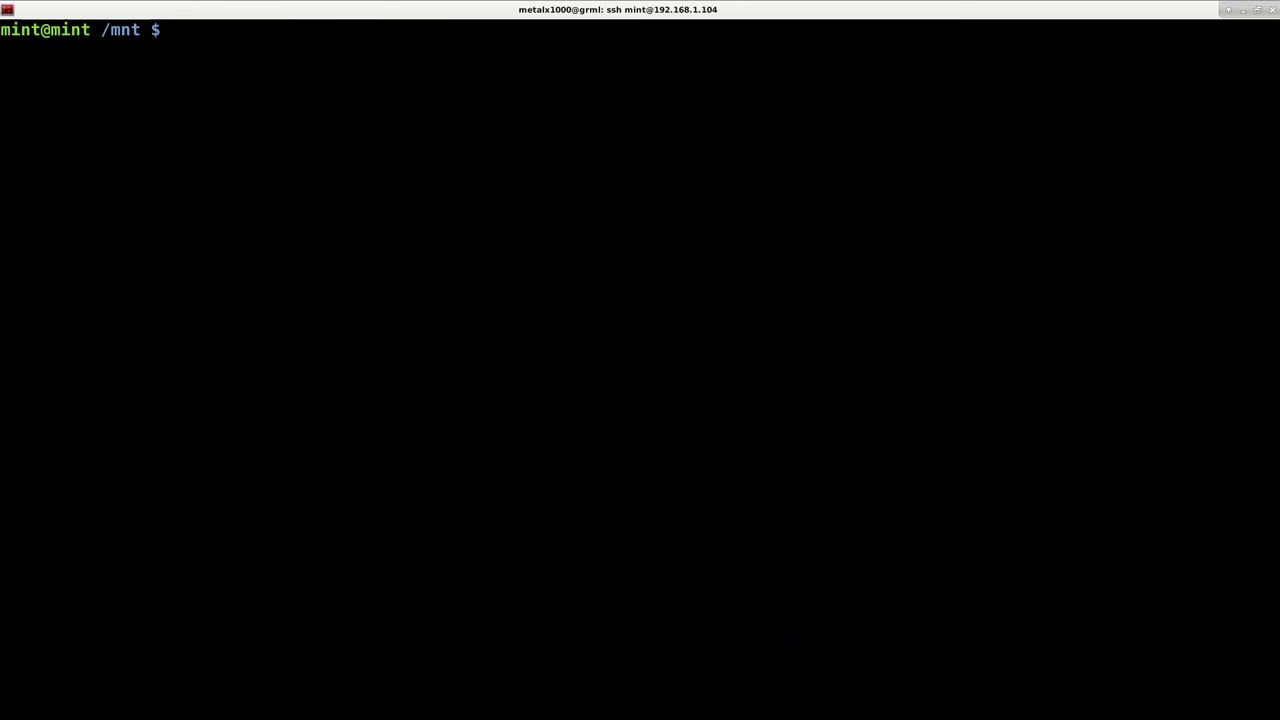
# Step: Enter the word ntfsfix at the /mnt prompt without running it
pyautogui.write('ntf')
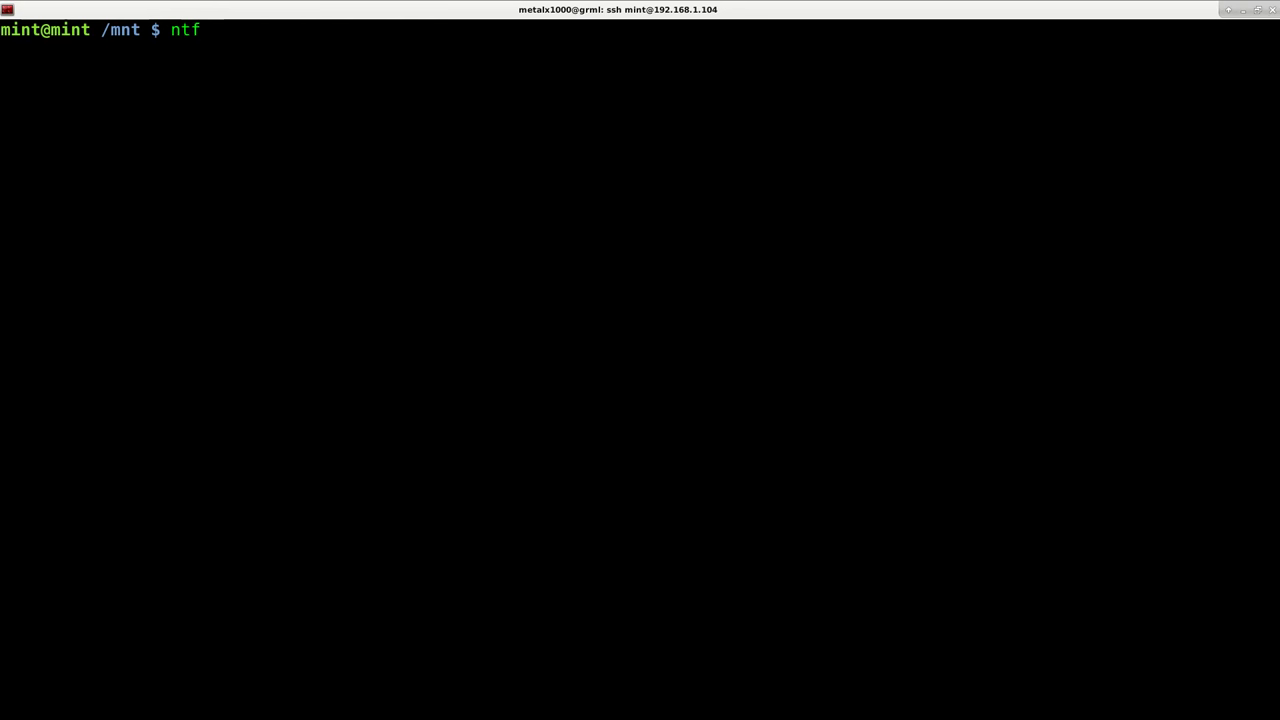
pyautogui.write('sfix')
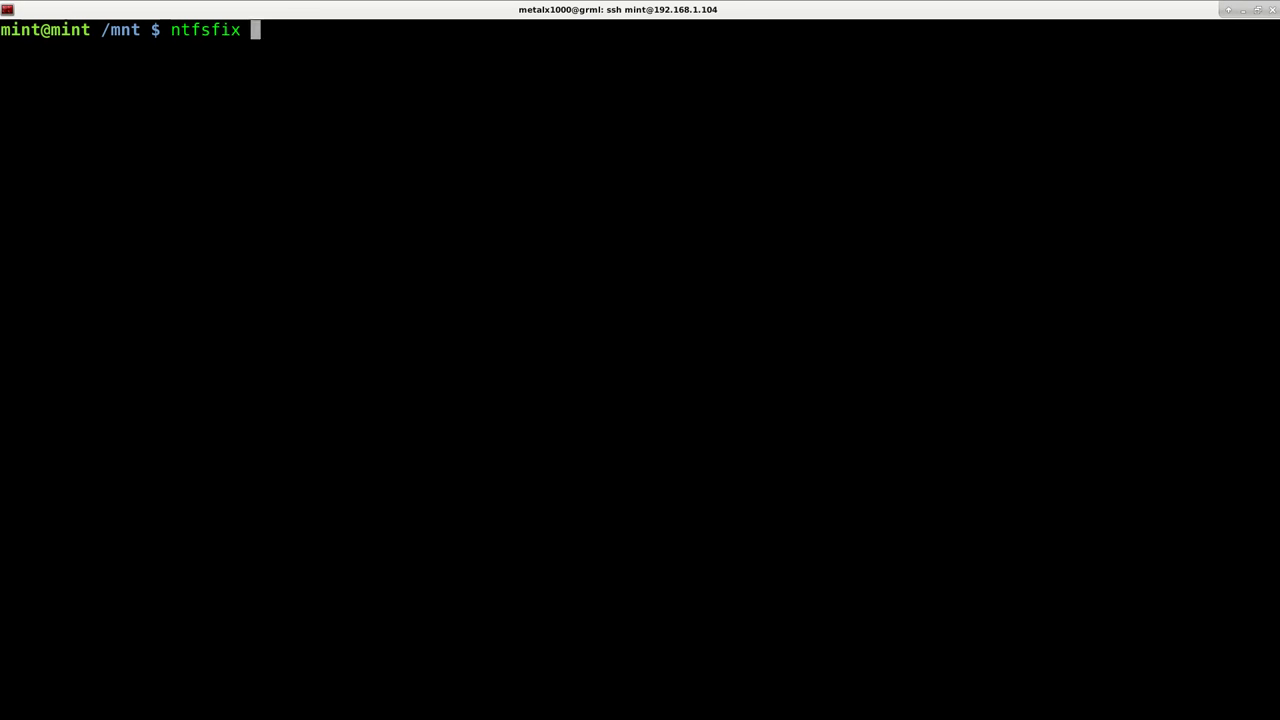
pyautogui.moveTo(930, 410)
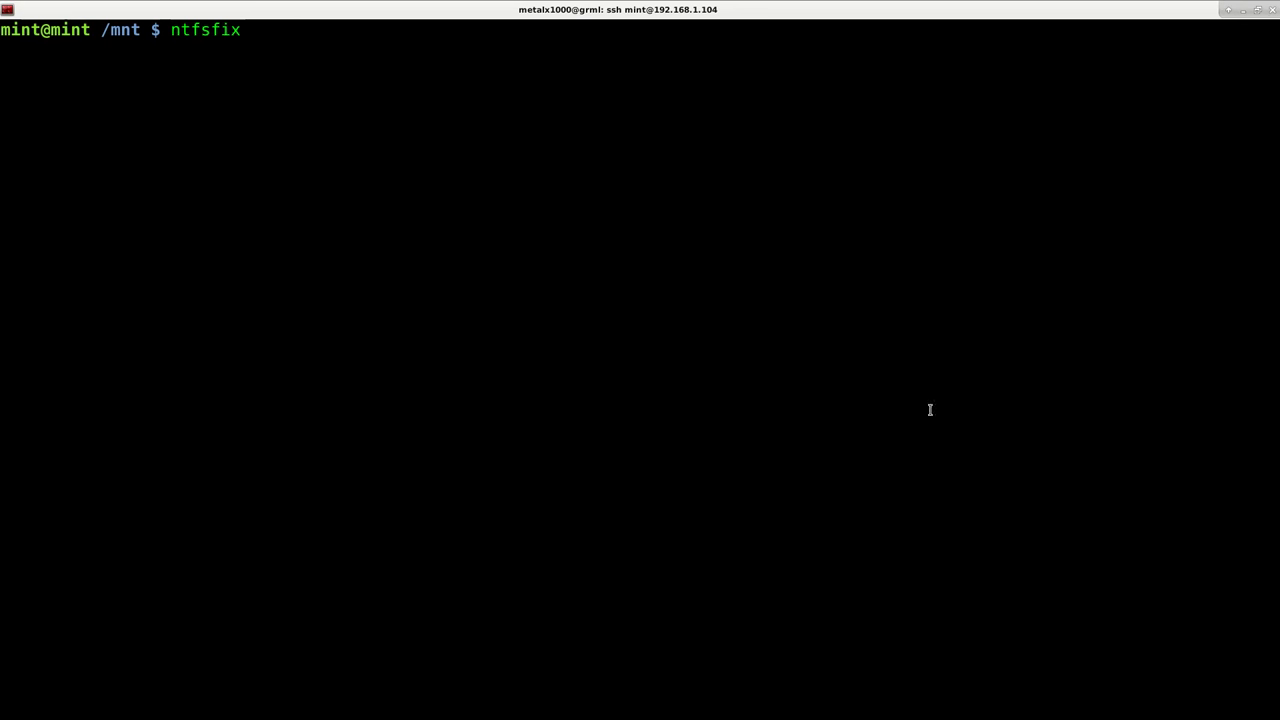